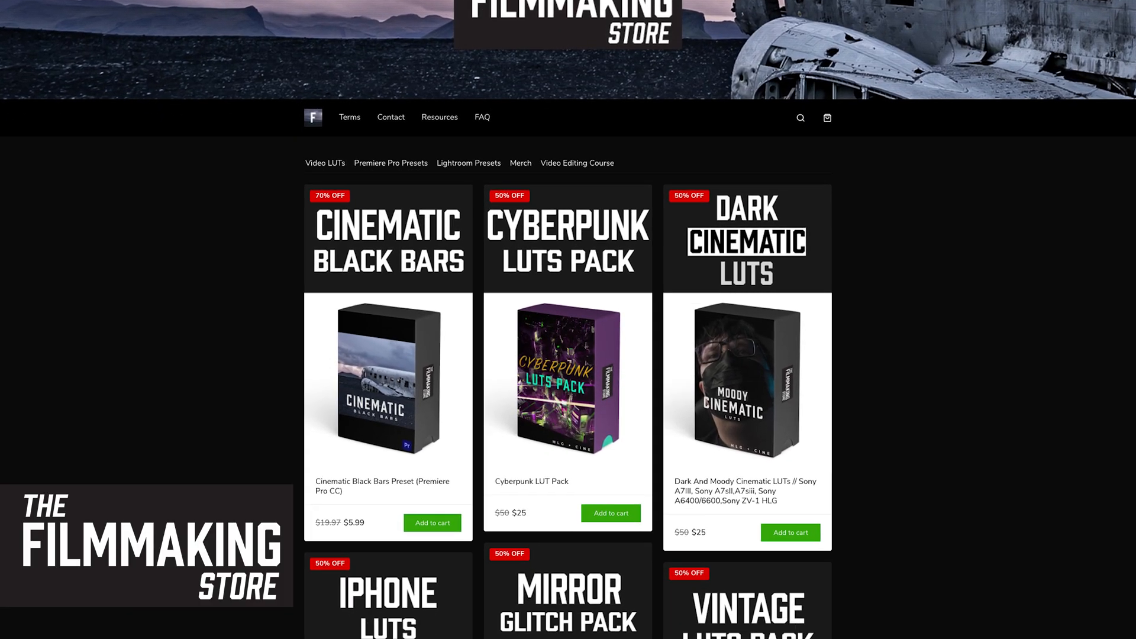
Scroll the timeline and move the playhead to about four, then eight seconds.
{"action": "scroll", "scroll_direction": "down", "scroll_amount": 3}
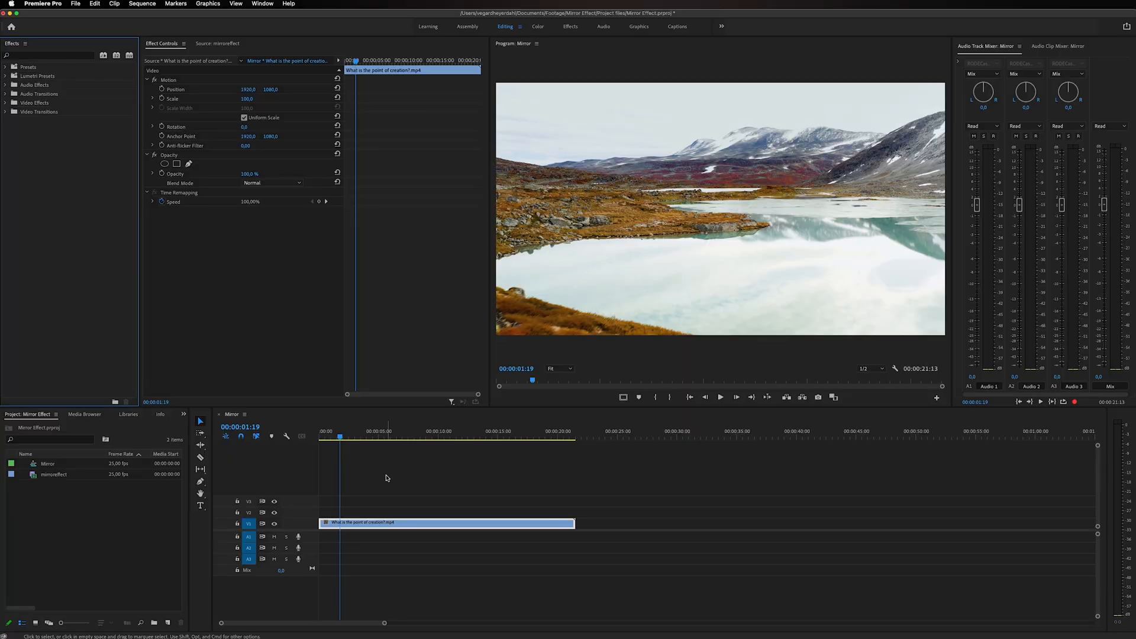
{"action": "left_click", "coordinate": [389, 437]}
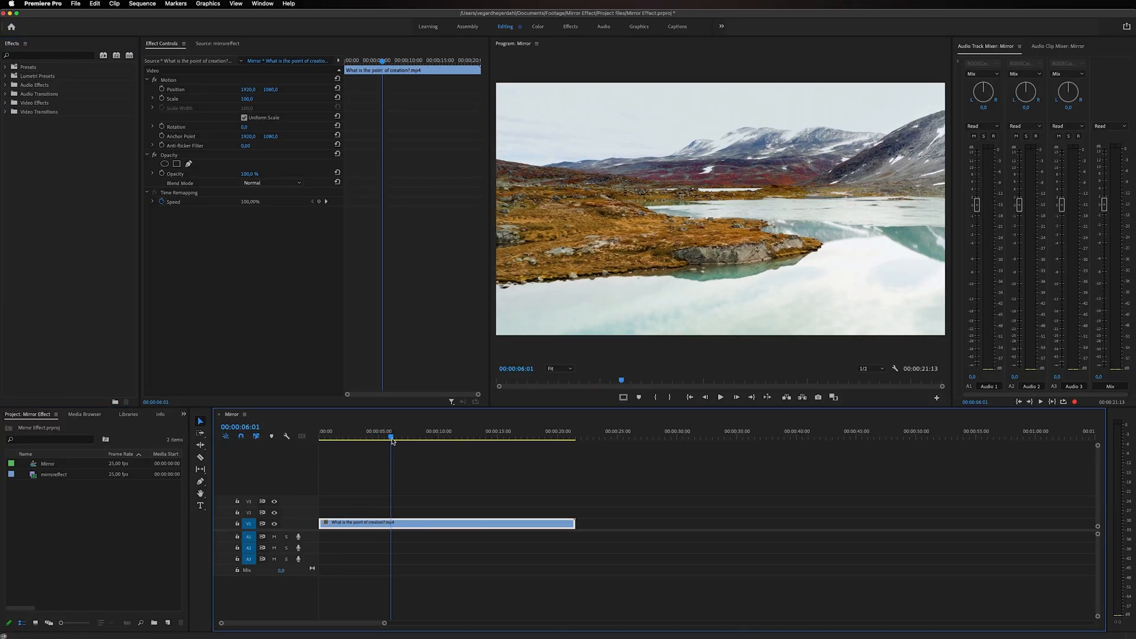
{"action": "left_click", "coordinate": [418, 440]}
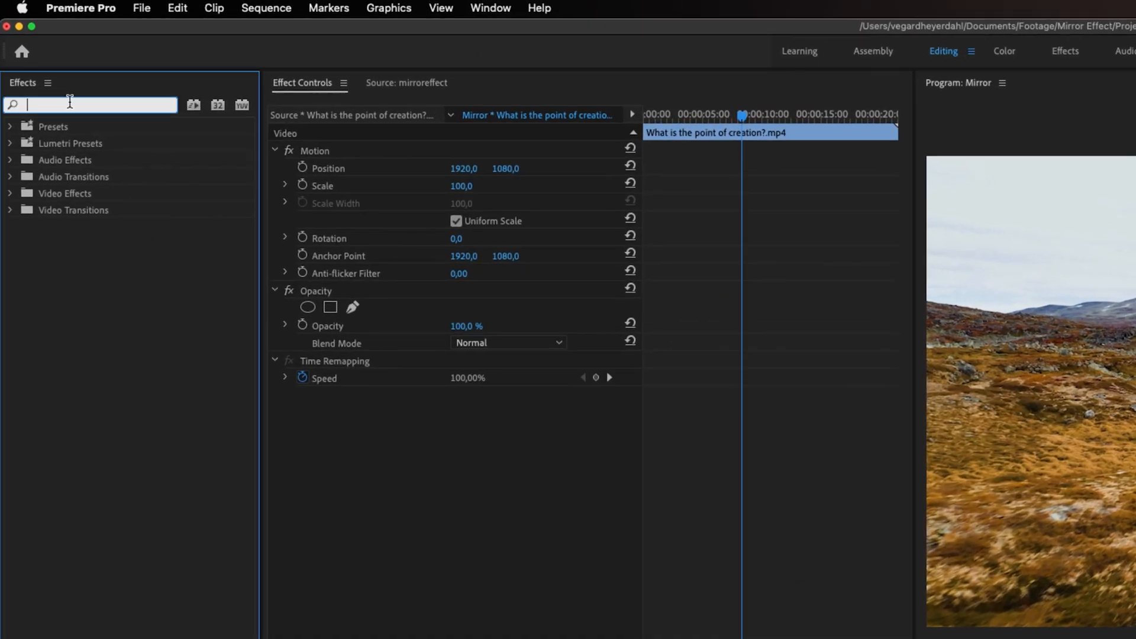
Search 'mirror' in the Effects panel.
{"action": "type", "text": "m"}
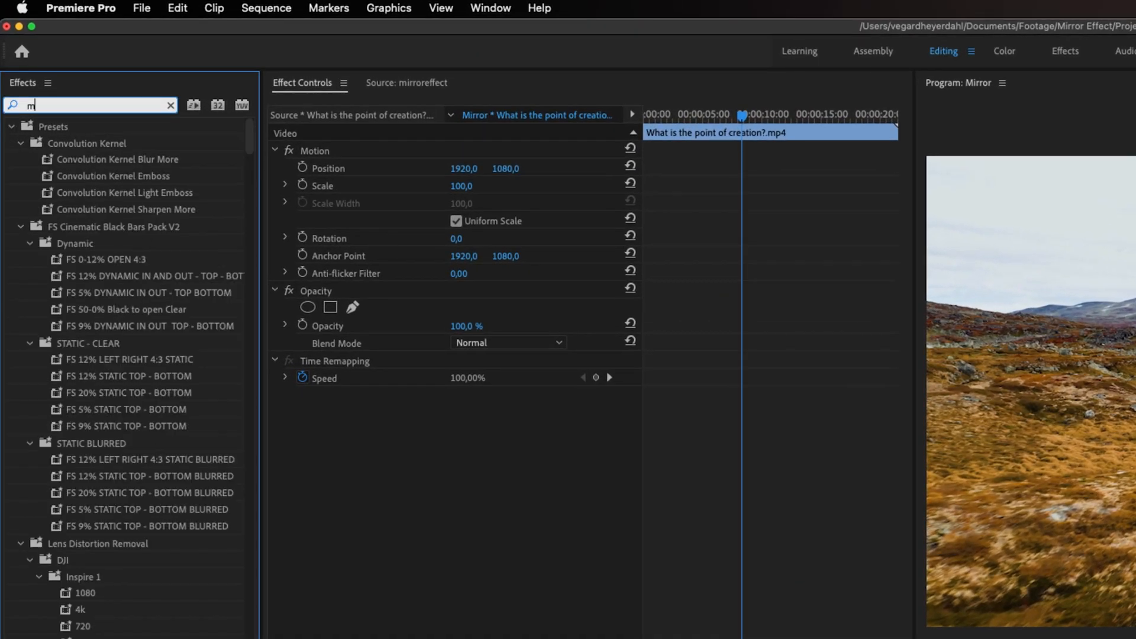
{"action": "type", "text": "irro"}
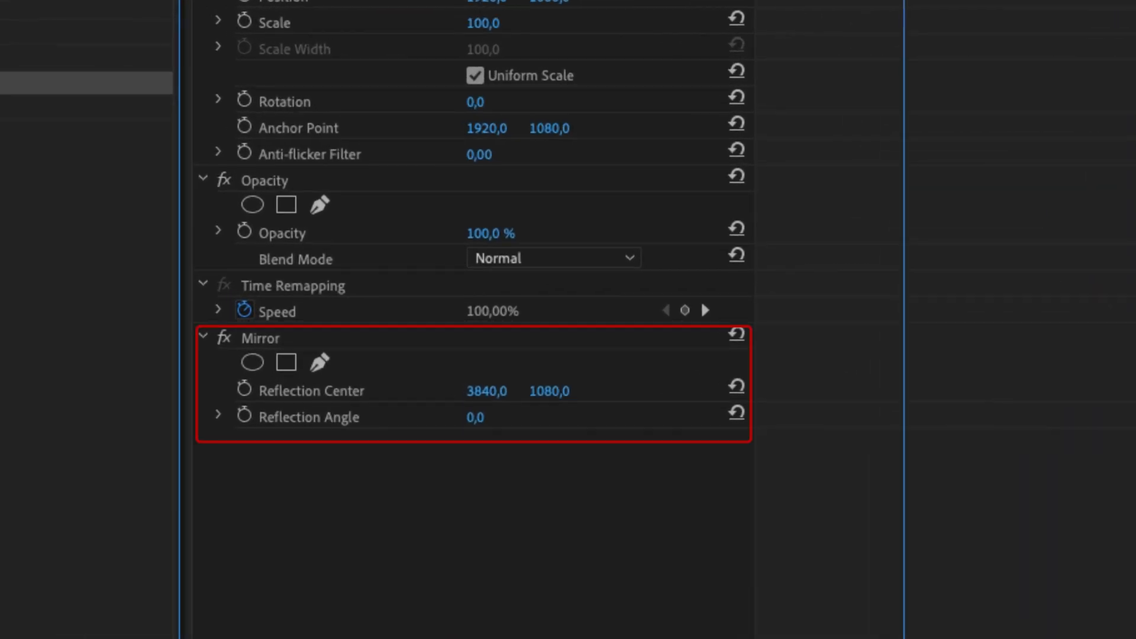
{"action": "mouse_move", "coordinate": [315, 447]}
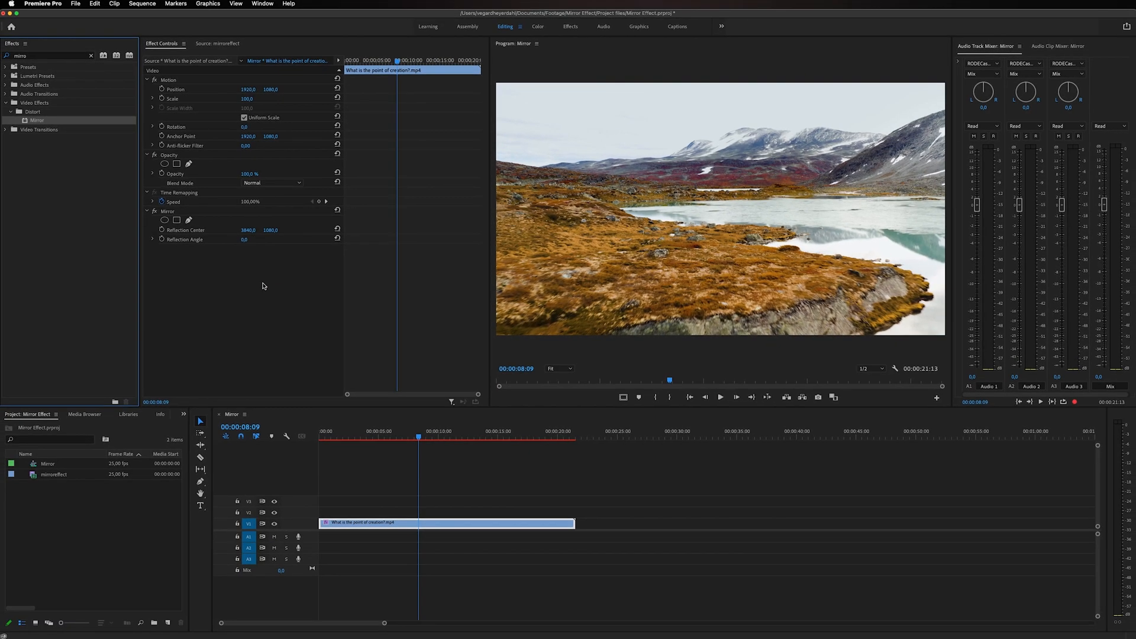
{"action": "mouse_move", "coordinate": [267, 285]}
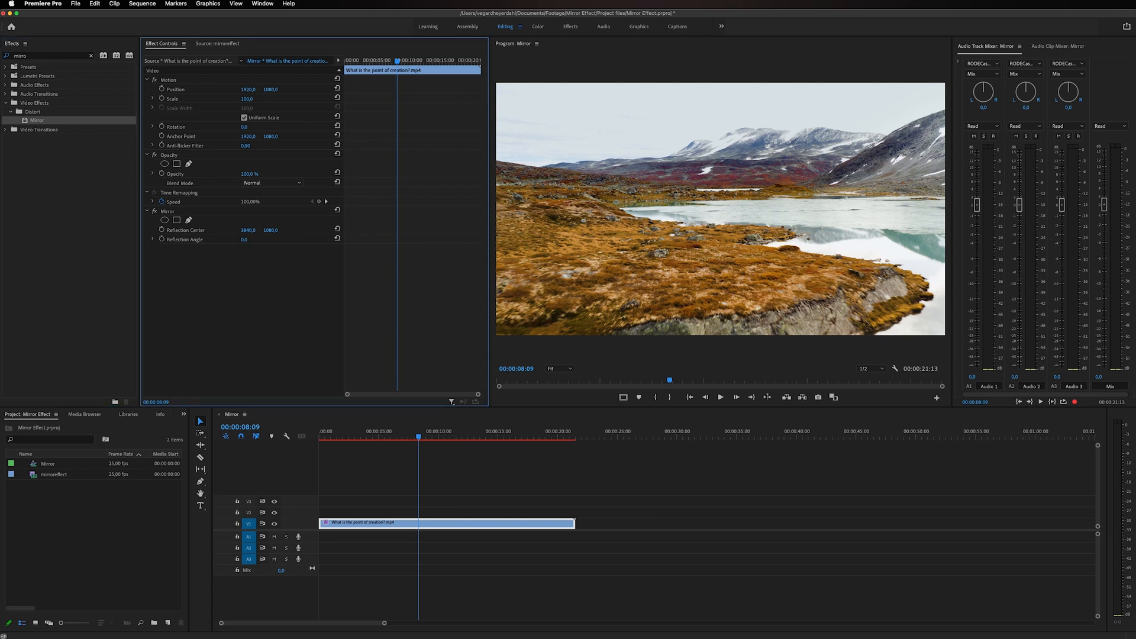
{"action": "left_click_drag", "start_coordinate": [250, 230], "coordinate": [243, 229]}
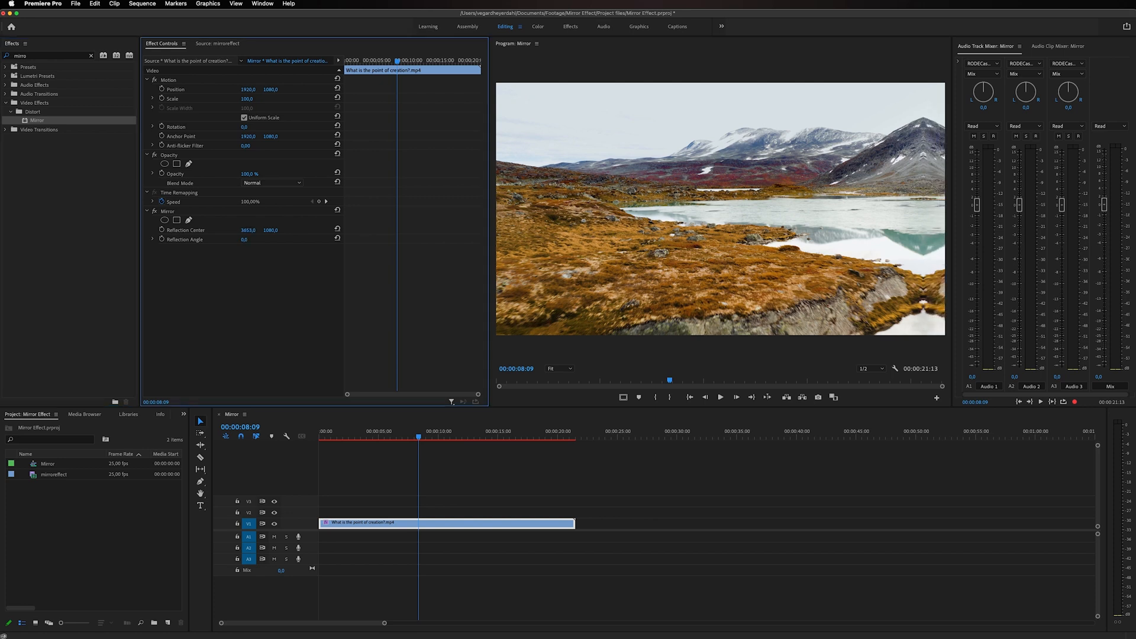
{"action": "left_click_drag", "start_coordinate": [250, 229], "coordinate": [243, 230]}
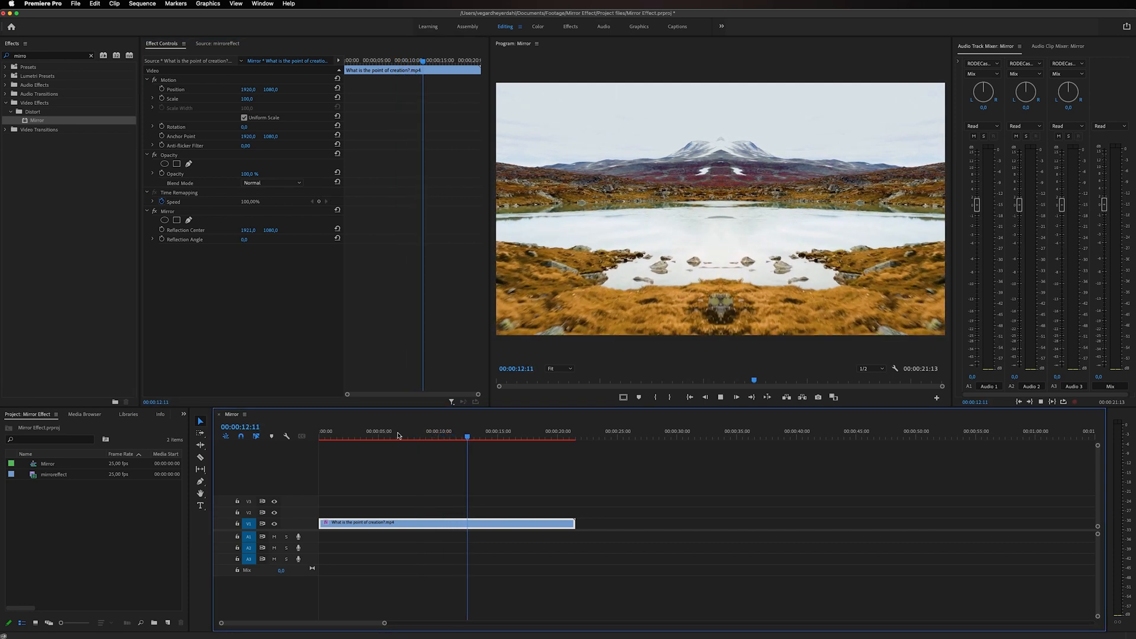
{"action": "left_click", "coordinate": [499, 432]}
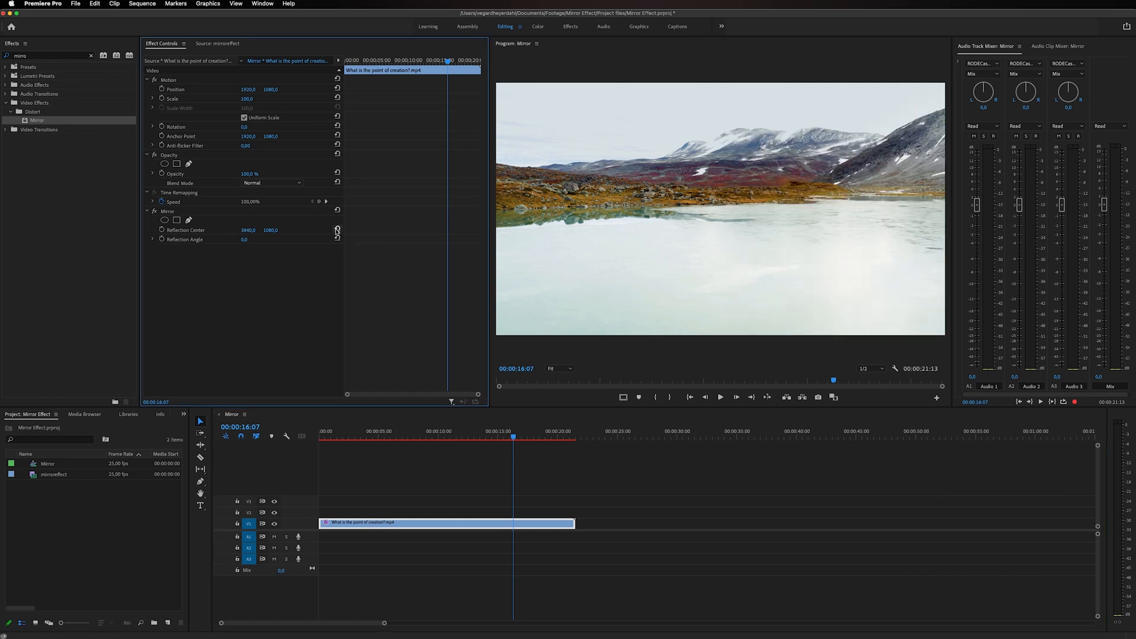
{"action": "mouse_move", "coordinate": [242, 253]}
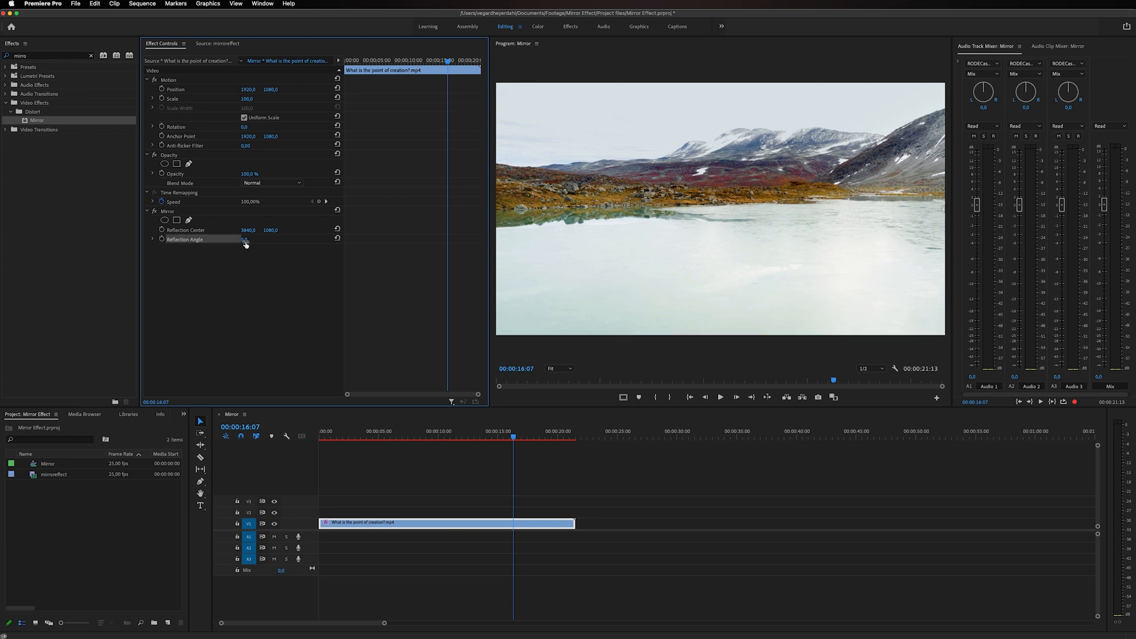
Set the first Mirror's Reflection Angle to 90 and reposition the playhead.
{"action": "left_click", "coordinate": [246, 239]}
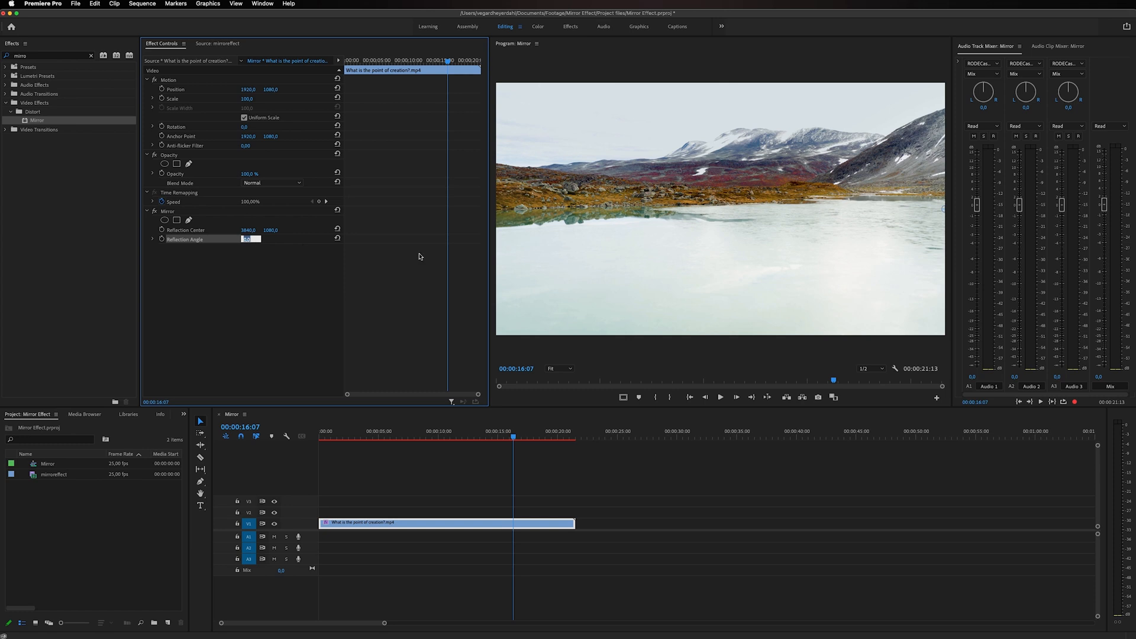
{"action": "type", "text": "90"}
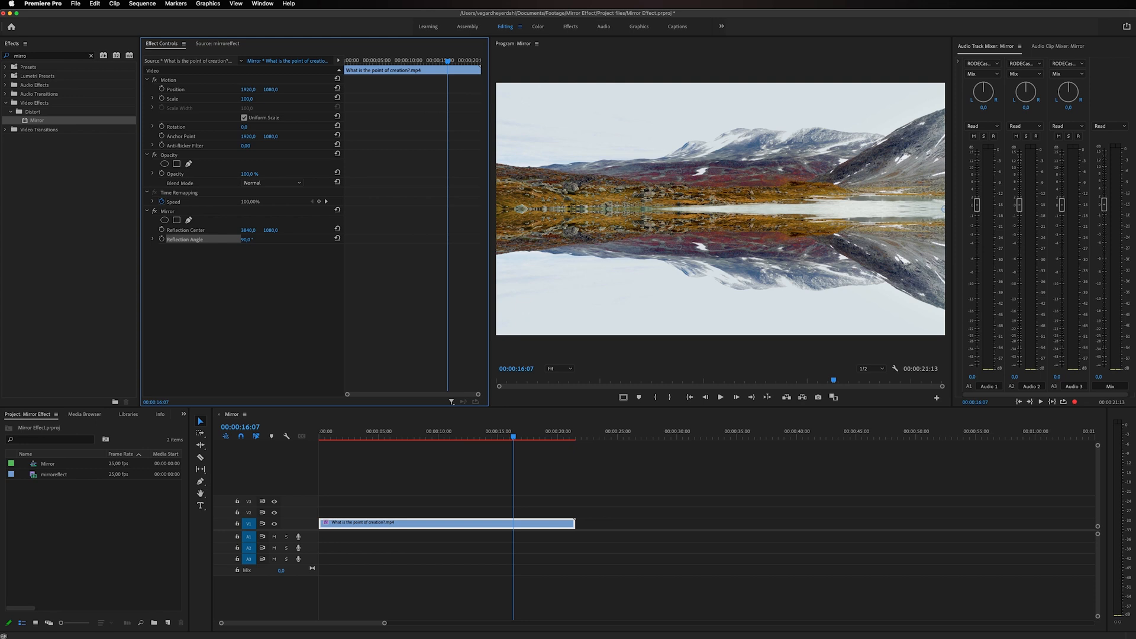
{"action": "mouse_move", "coordinate": [407, 278]}
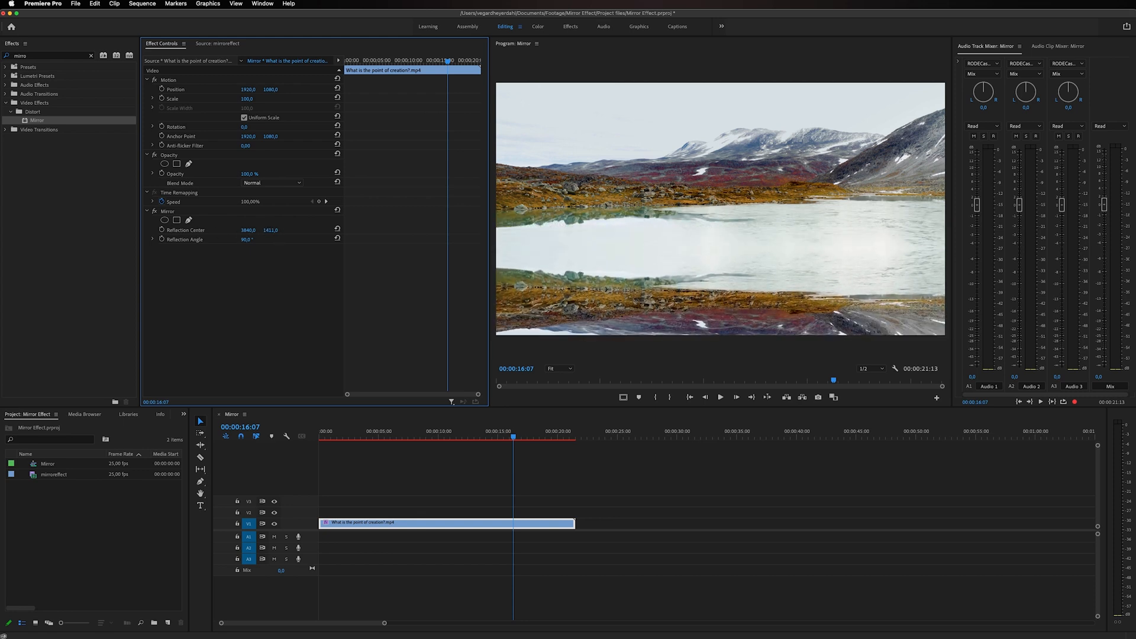
{"action": "left_click", "coordinate": [398, 437]}
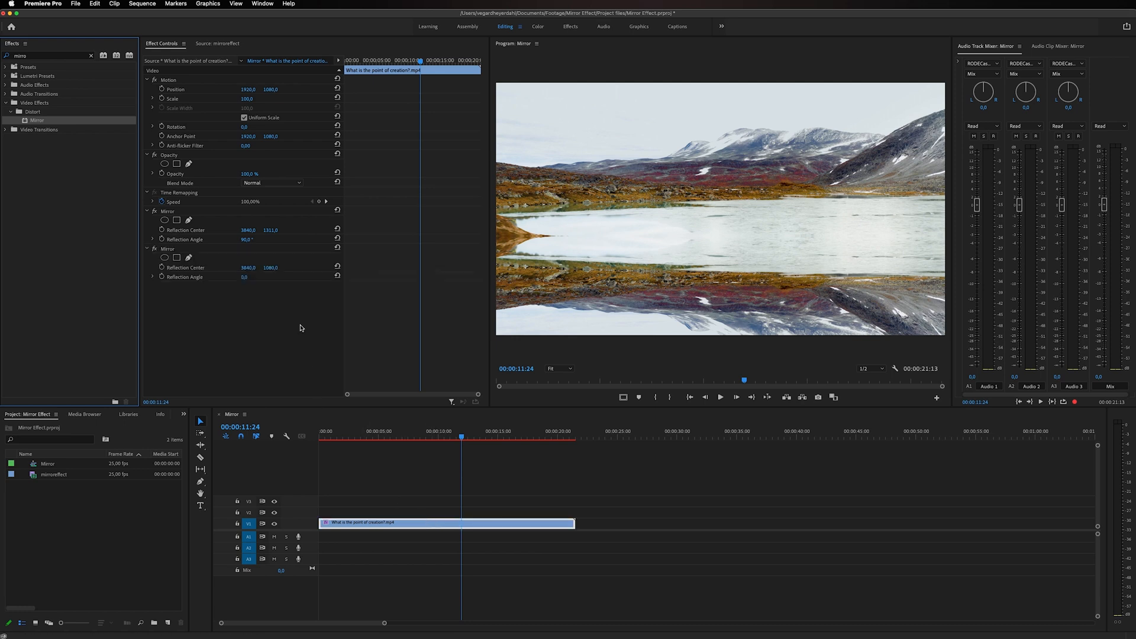
{"action": "mouse_move", "coordinate": [297, 310]}
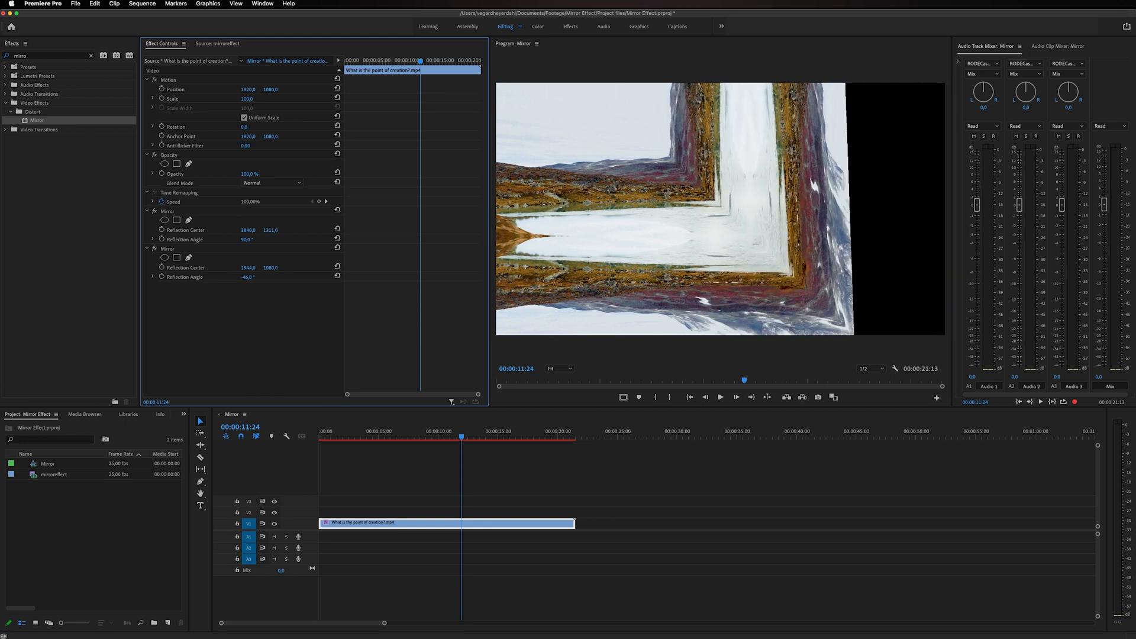
Shift the second Mirror's reflection centre left and preview at about six seconds.
{"action": "left_click_drag", "start_coordinate": [248, 268], "coordinate": [261, 267]}
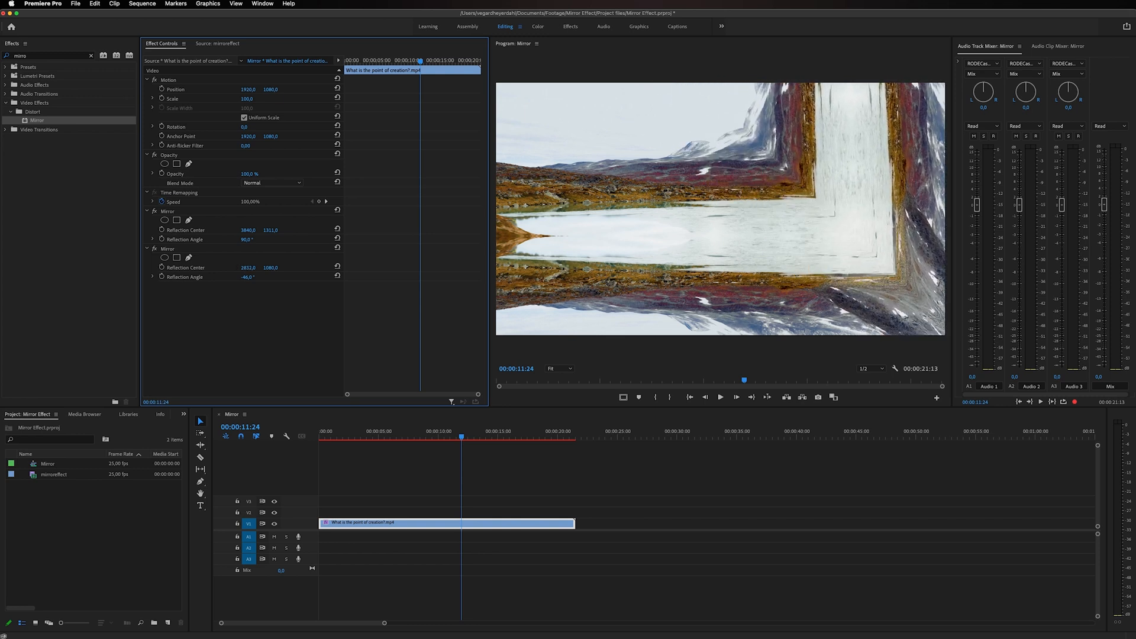
{"action": "left_click", "coordinate": [397, 432]}
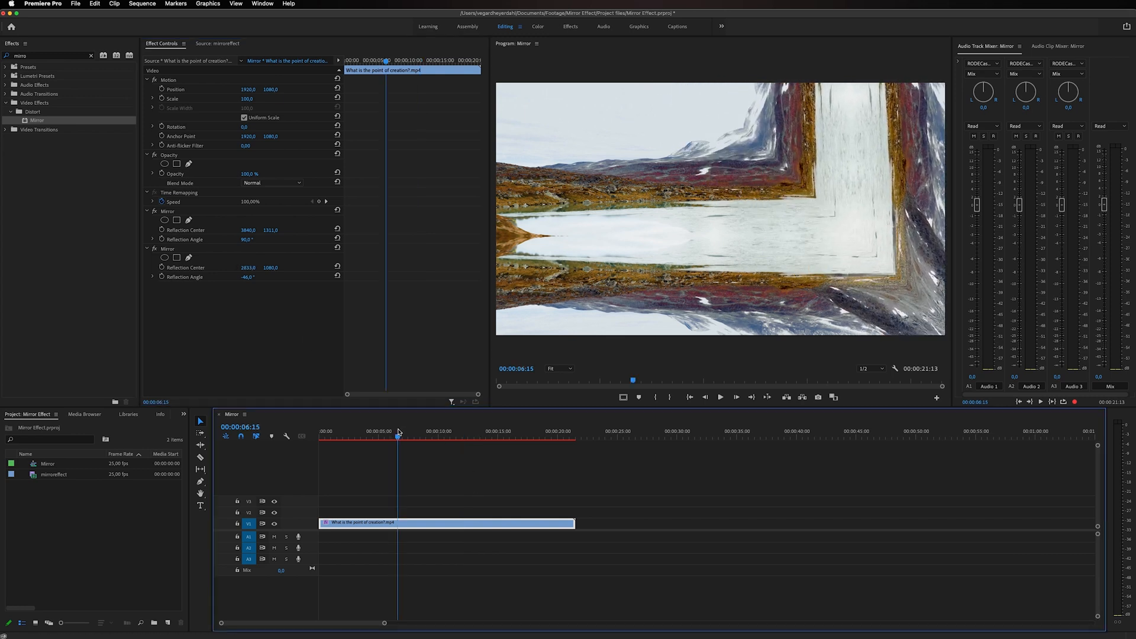
{"action": "left_click", "coordinate": [720, 398]}
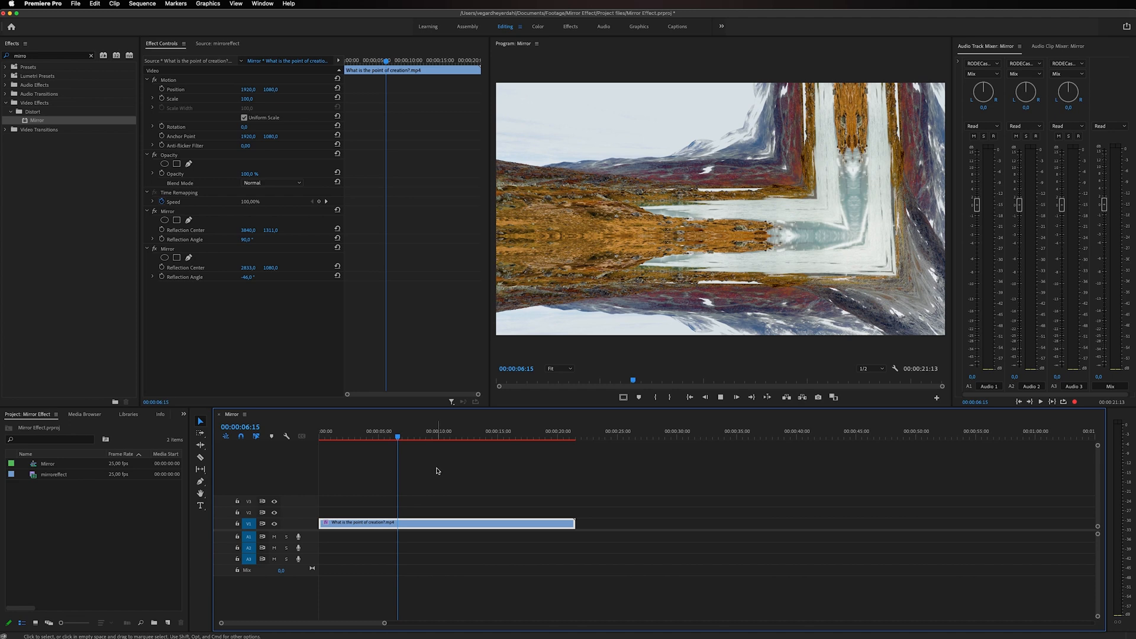